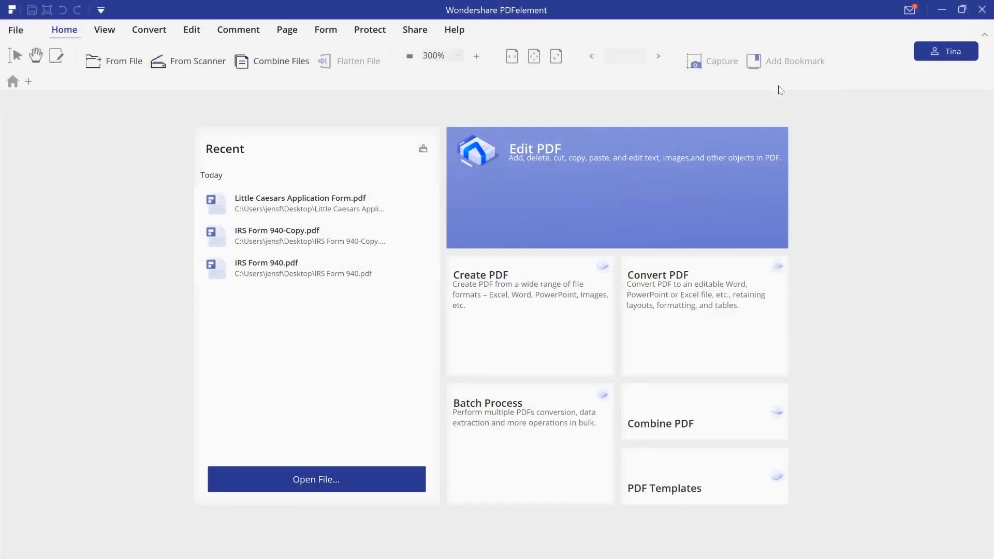
mouse_move(480, 222)
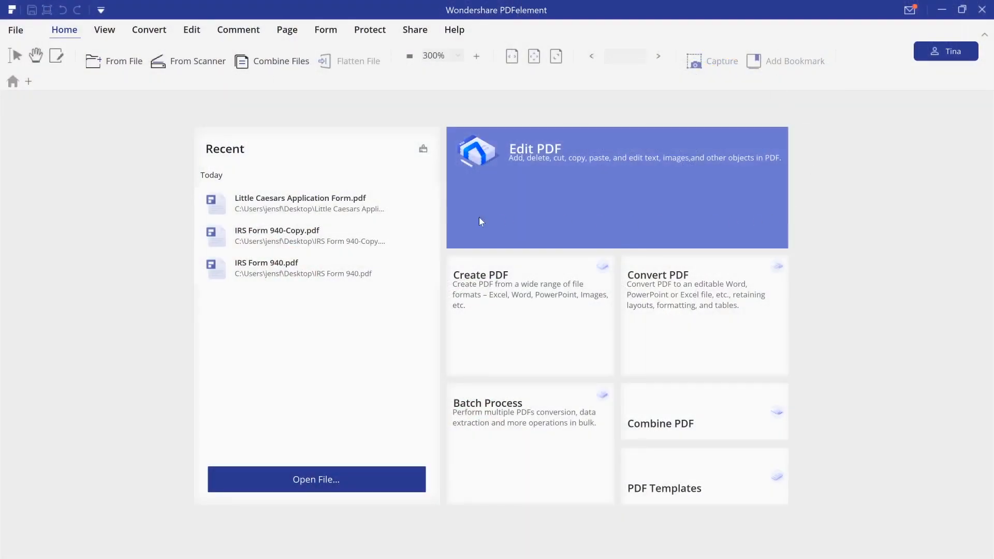
Step: Open Little Caesars Application Form.pdf from the Recent list
double_click(299, 197)
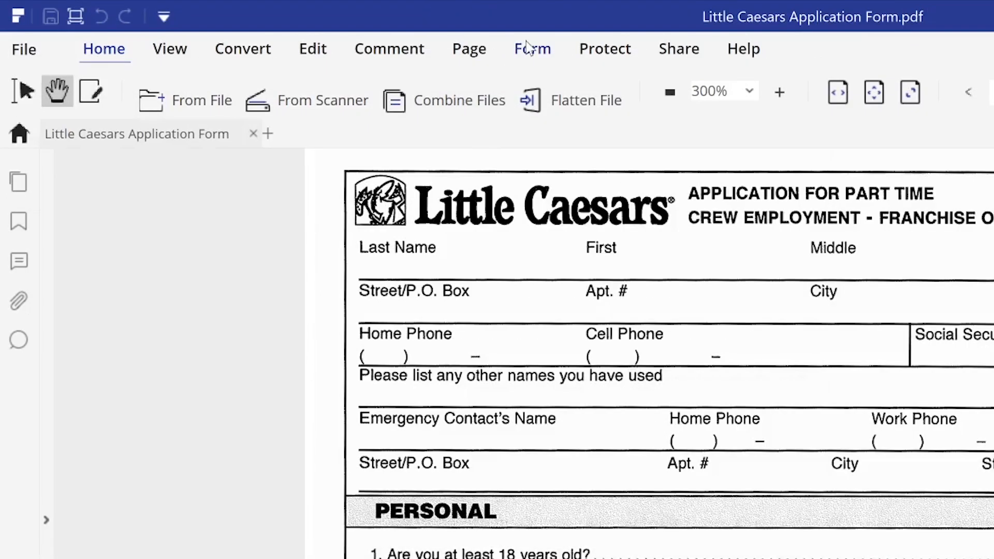
Step: Add a 'My Name' text field, age checkbox, citizenship radio button and a combo box to the form
click(532, 48)
text(My Name)
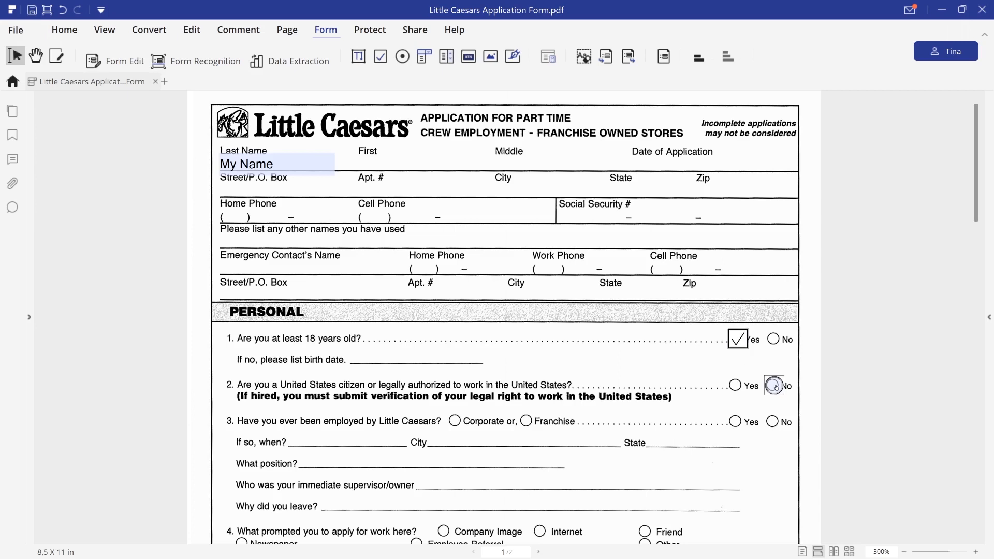
click(774, 385)
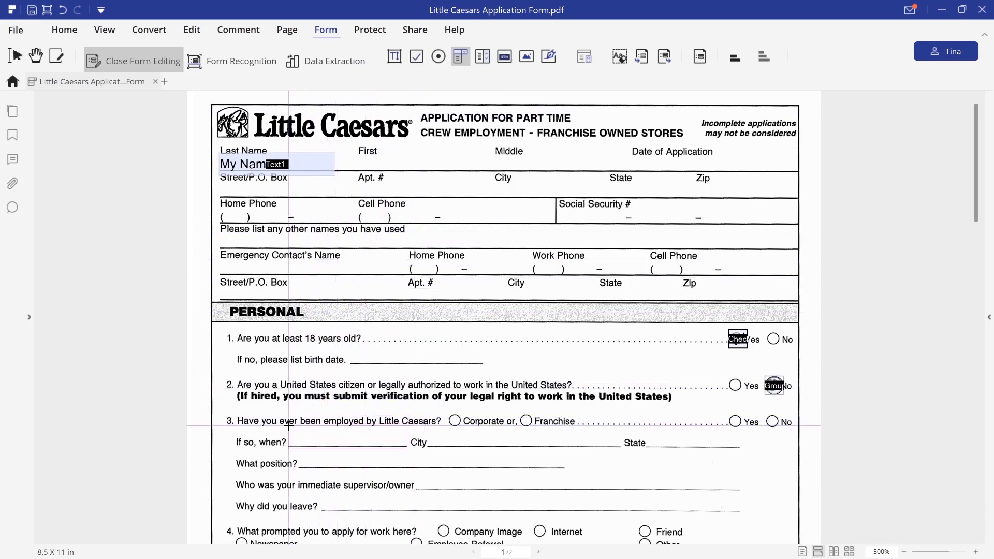
Step: Give the 'If so, when?' combo box the choices Monday and Tuesday in its Options properties
double_click(345, 437)
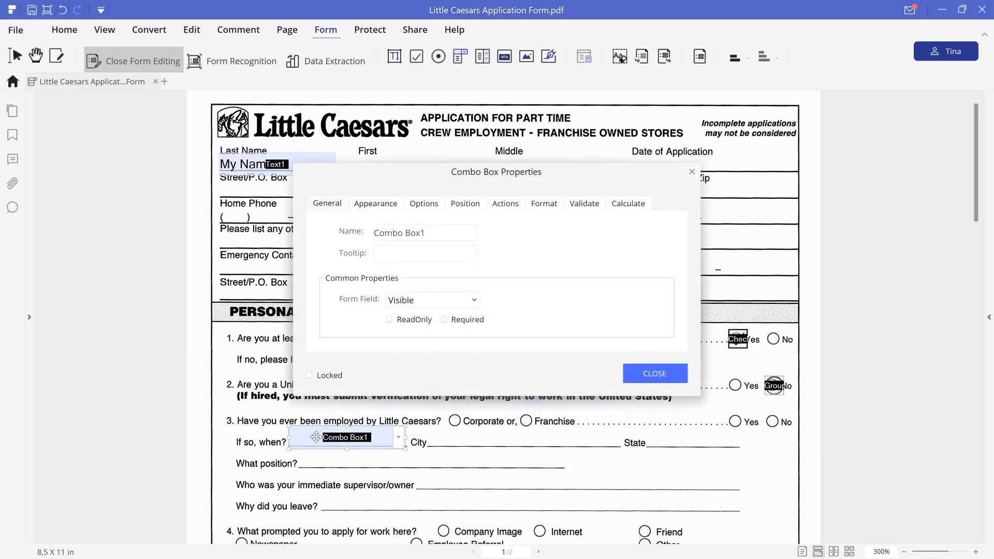
click(423, 203)
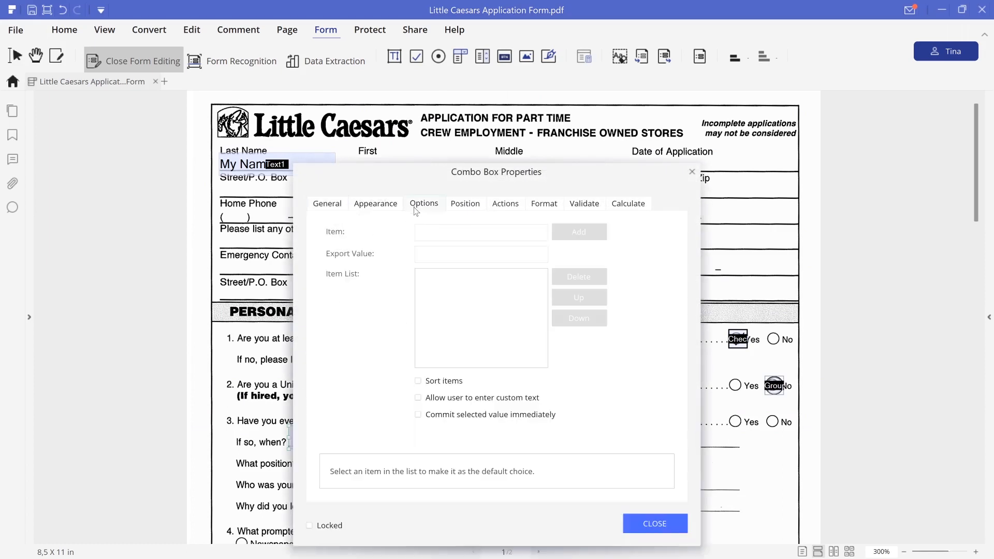
text(Monda)
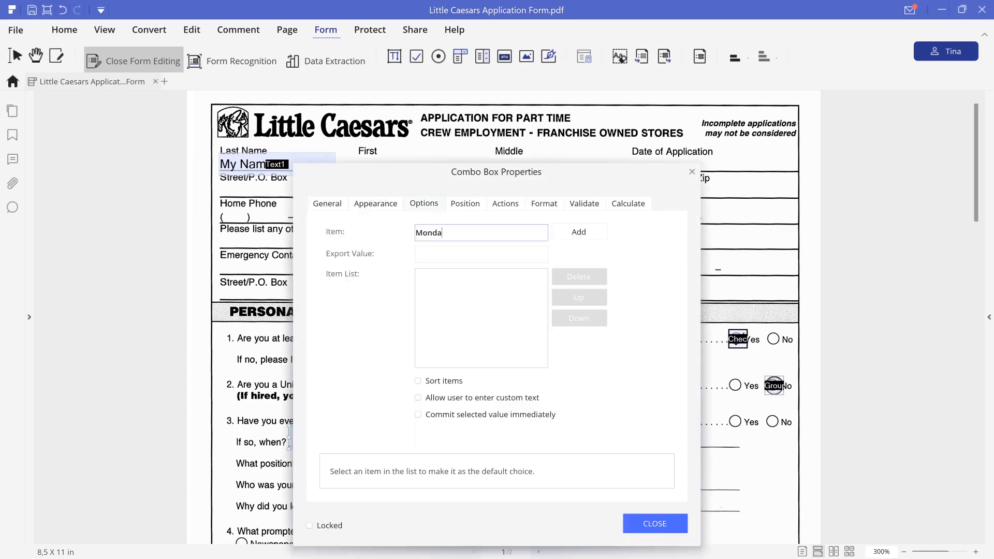
click(579, 232)
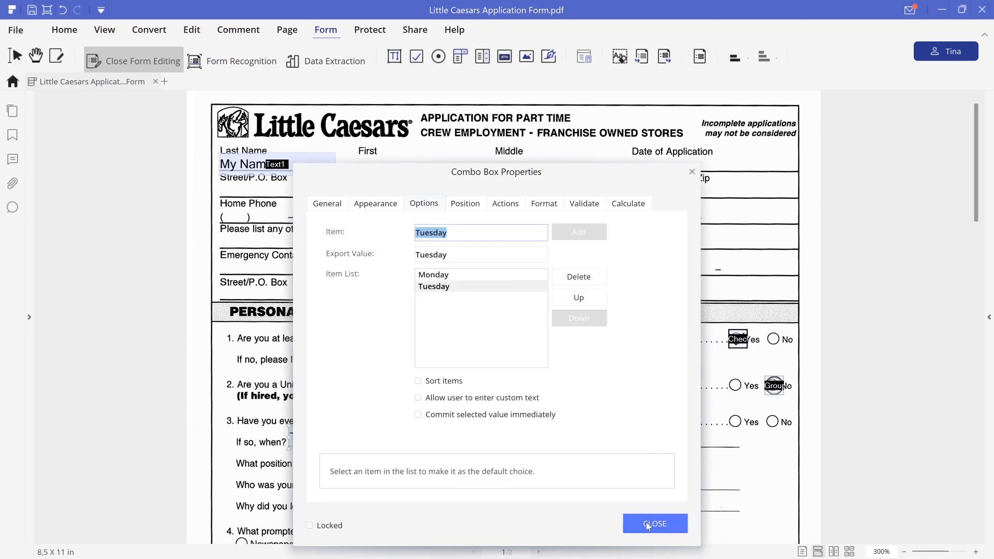
click(655, 524)
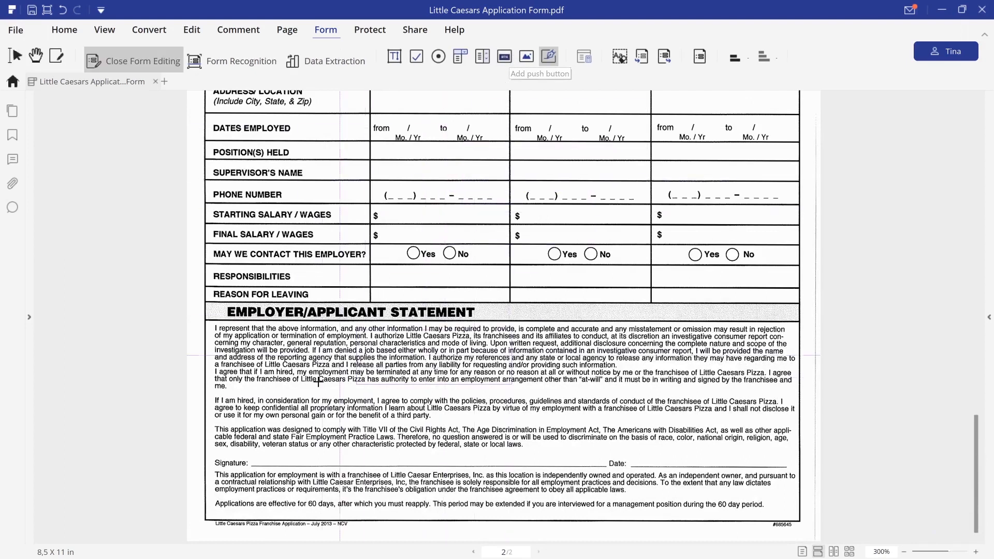
Step: Place a digital signature field on the Signature line and start a new PKCS#12 digital ID
click(549, 56)
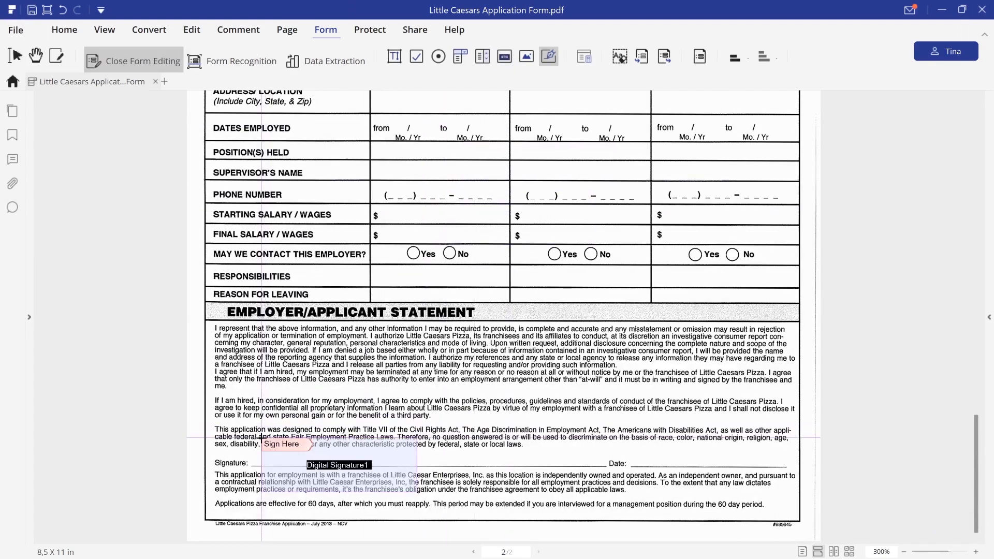
click(143, 60)
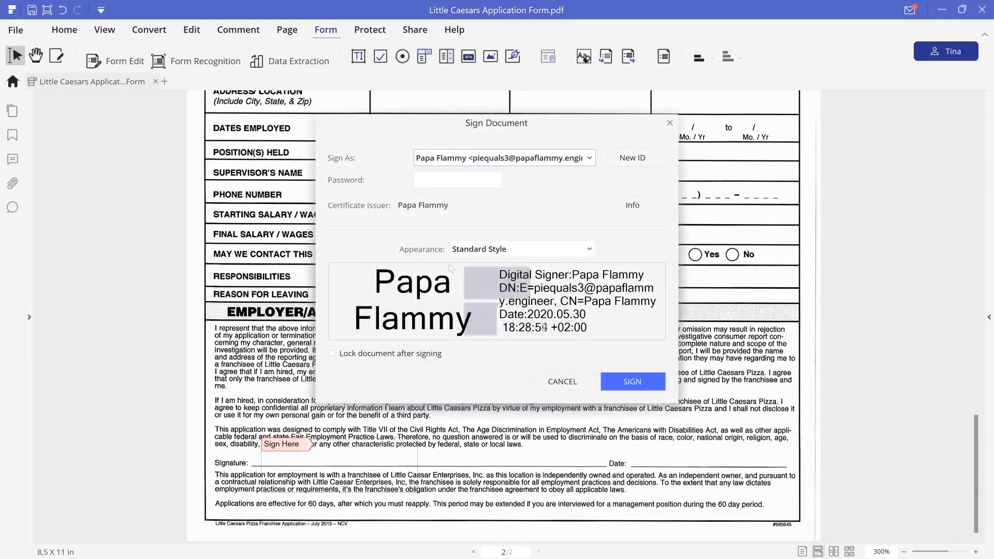
mouse_move(588, 195)
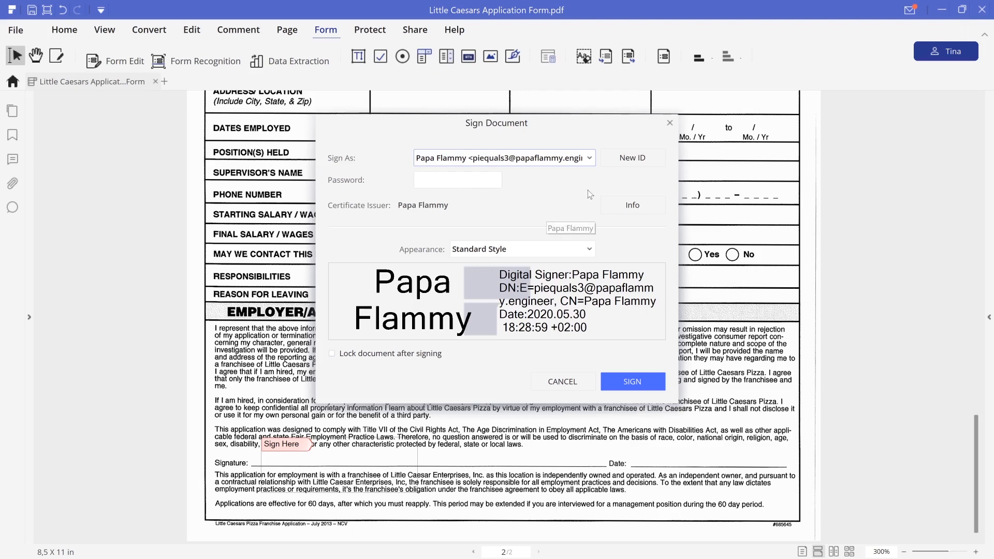
click(633, 158)
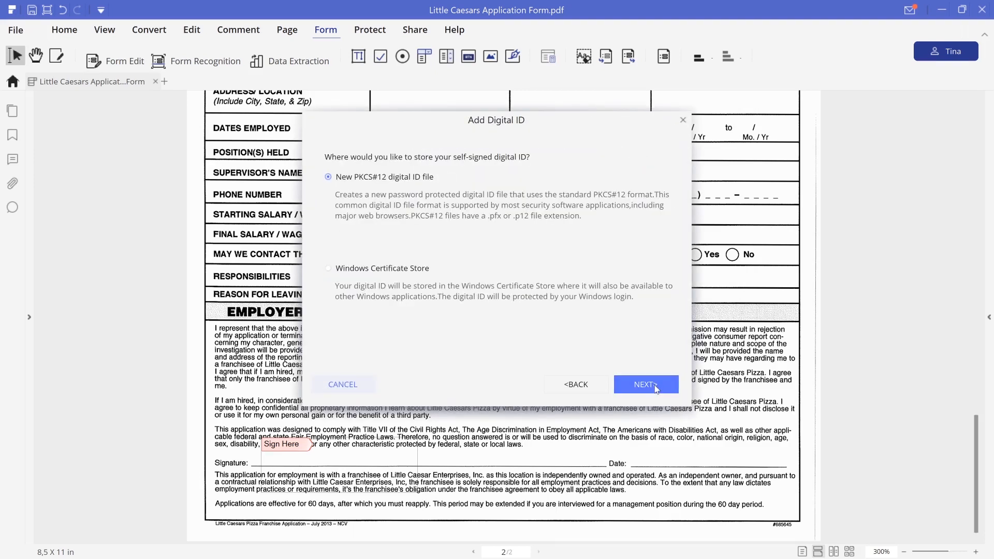
click(646, 384)
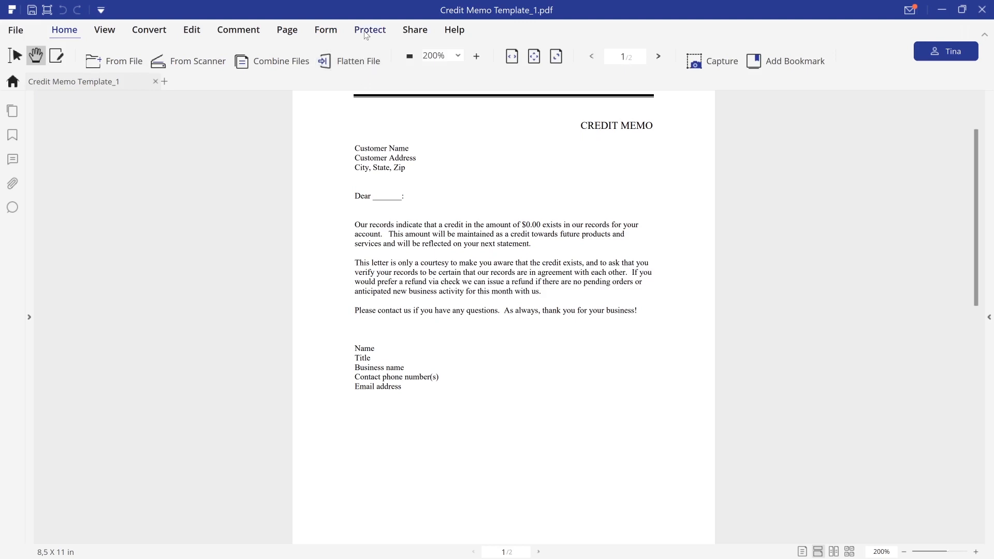
Step: Review Protect > Sign Document for the Credit Memo, cancel it, and pick the handwritten signature annotation
click(370, 29)
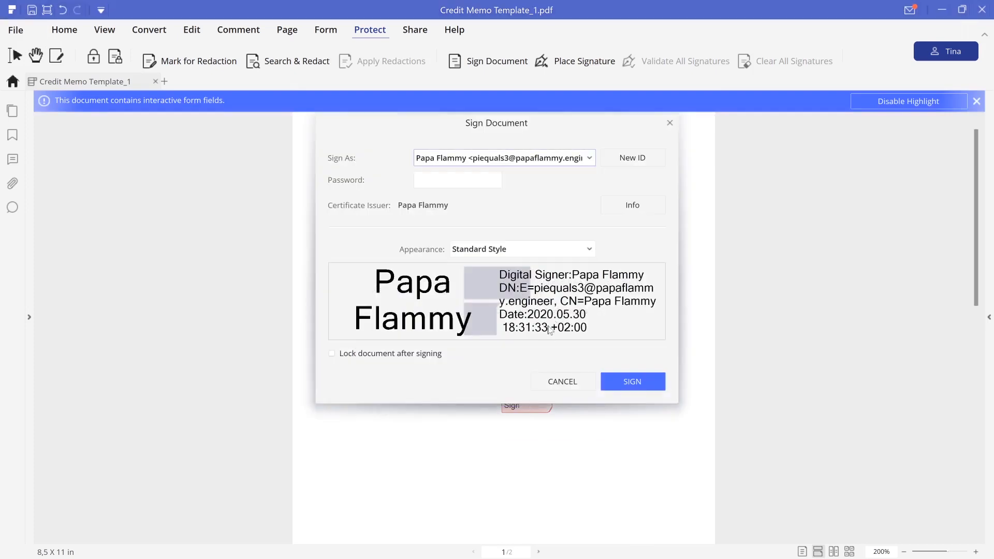
click(562, 381)
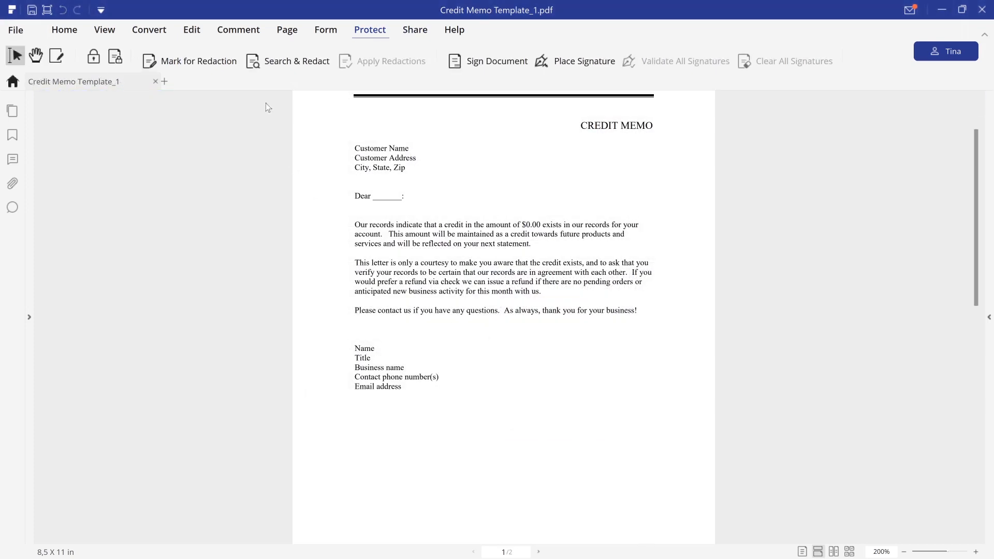
click(237, 29)
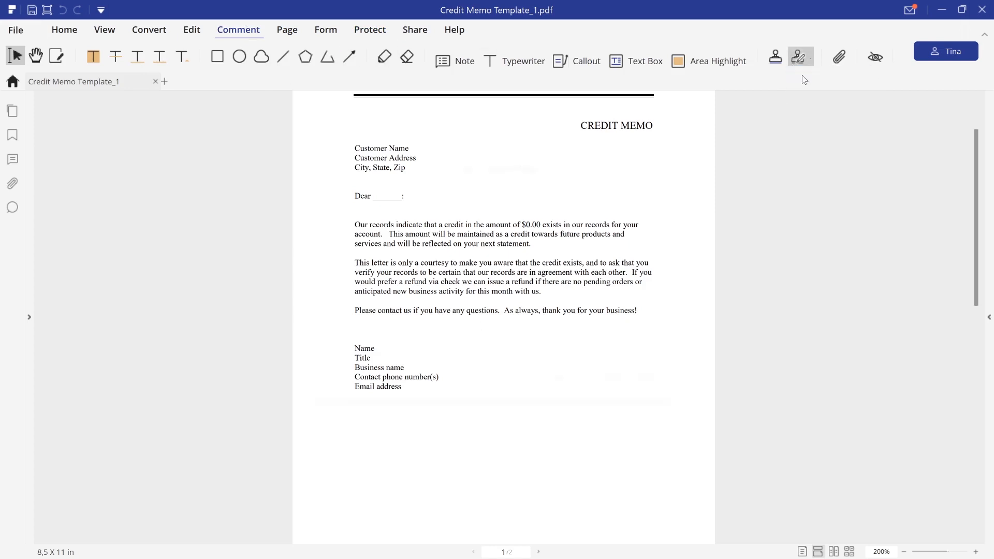
click(797, 56)
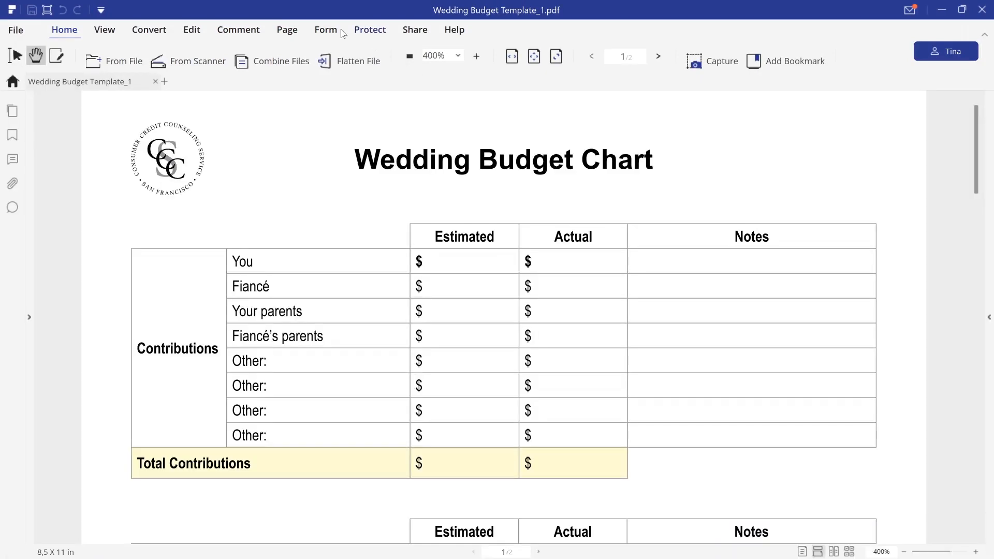
Step: Start Data Extraction on the Wedding Budget Chart using the 'Extract data from marked PDF' mode
click(325, 29)
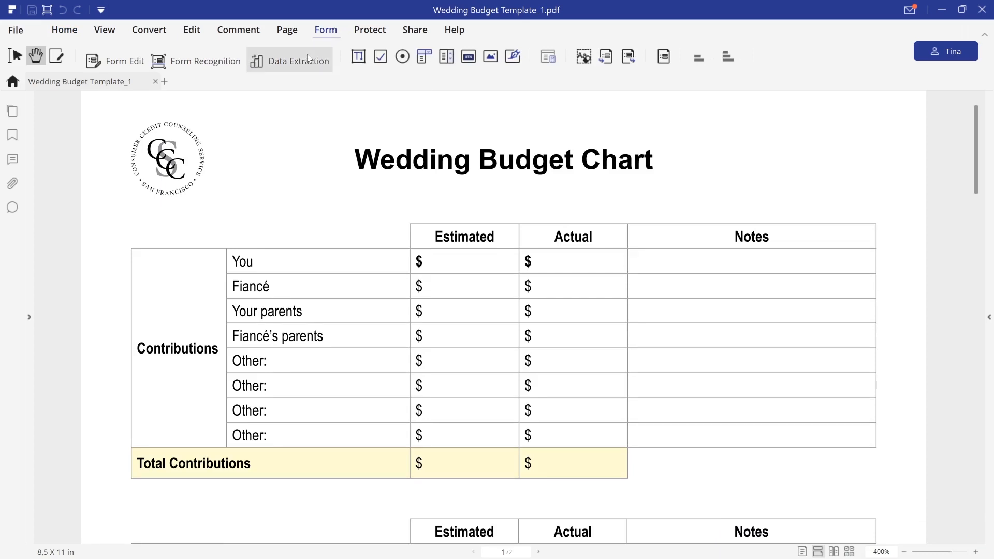
click(298, 60)
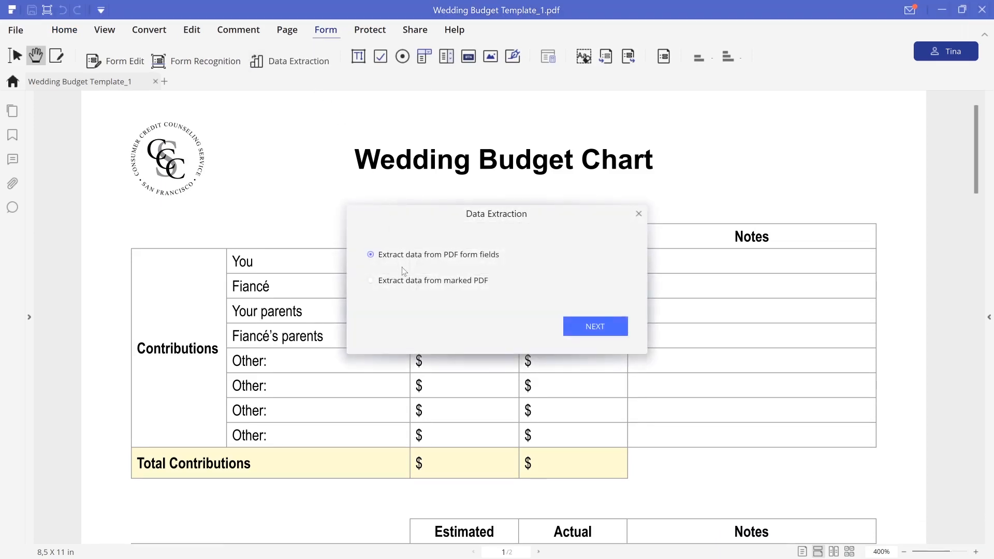
click(370, 281)
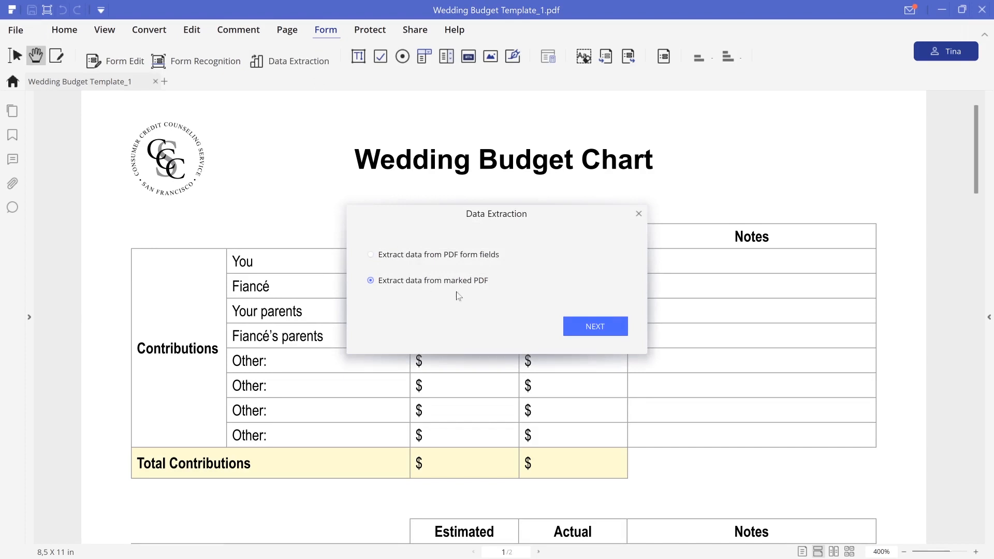
click(371, 255)
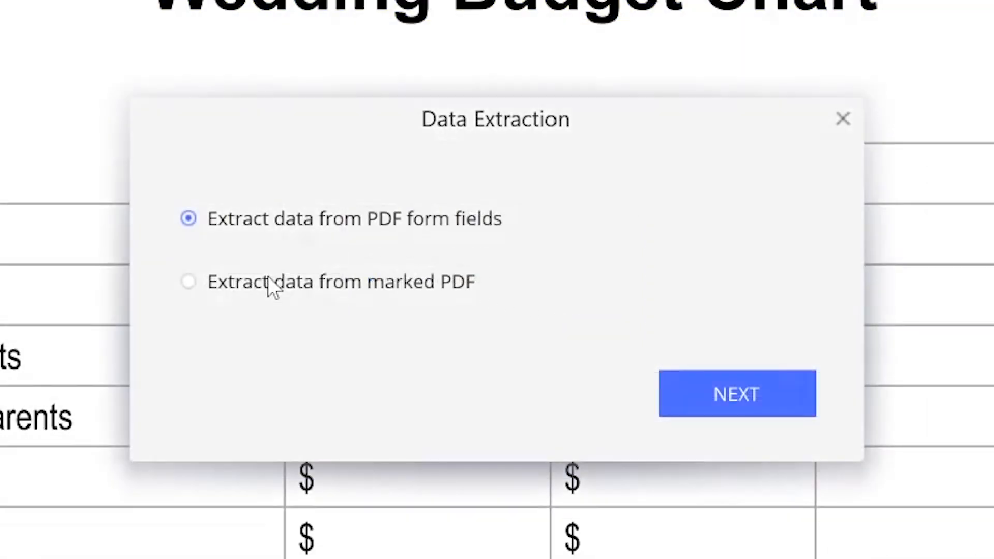
click(188, 281)
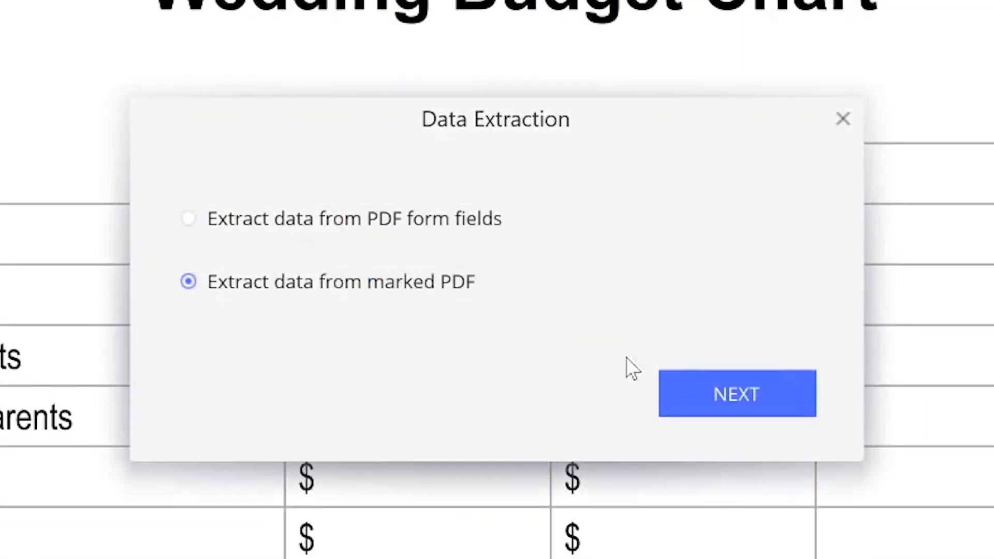
click(737, 394)
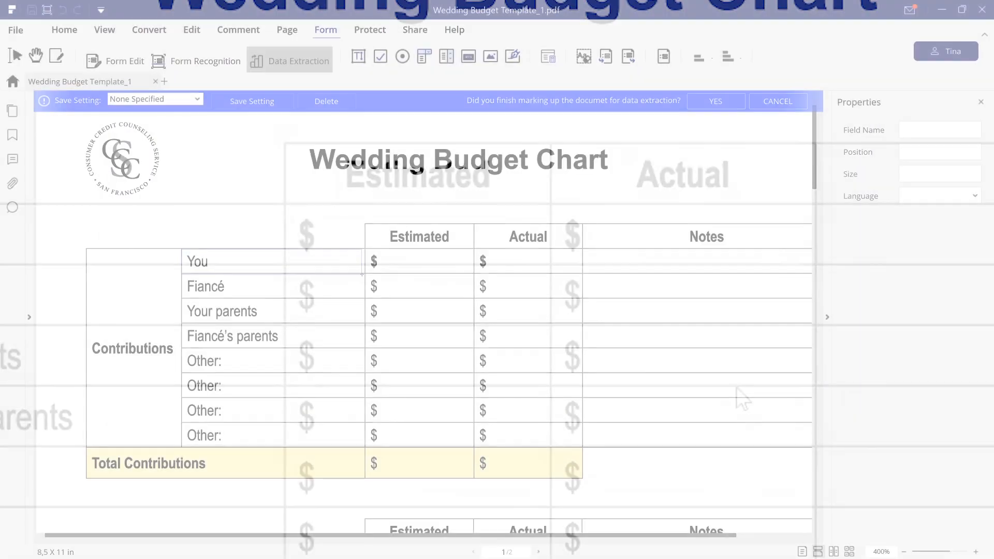
Step: Mark the budget table areas and confirm the extraction markup is finished
click(271, 261)
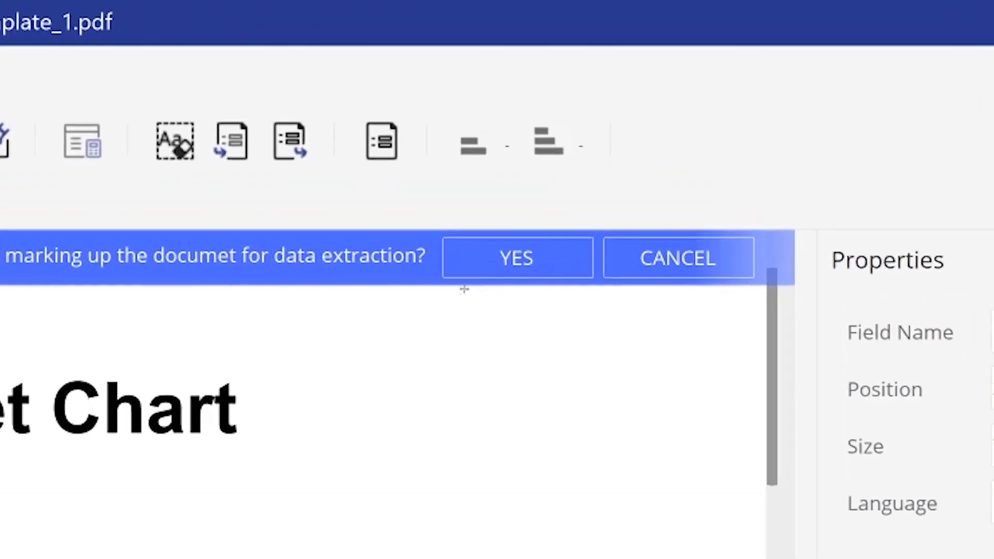
click(516, 256)
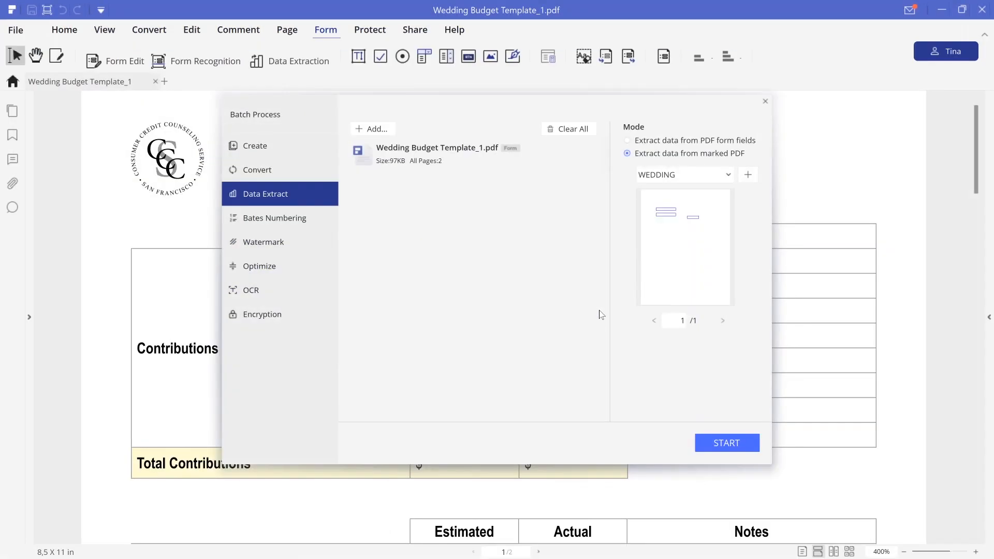
mouse_move(410, 167)
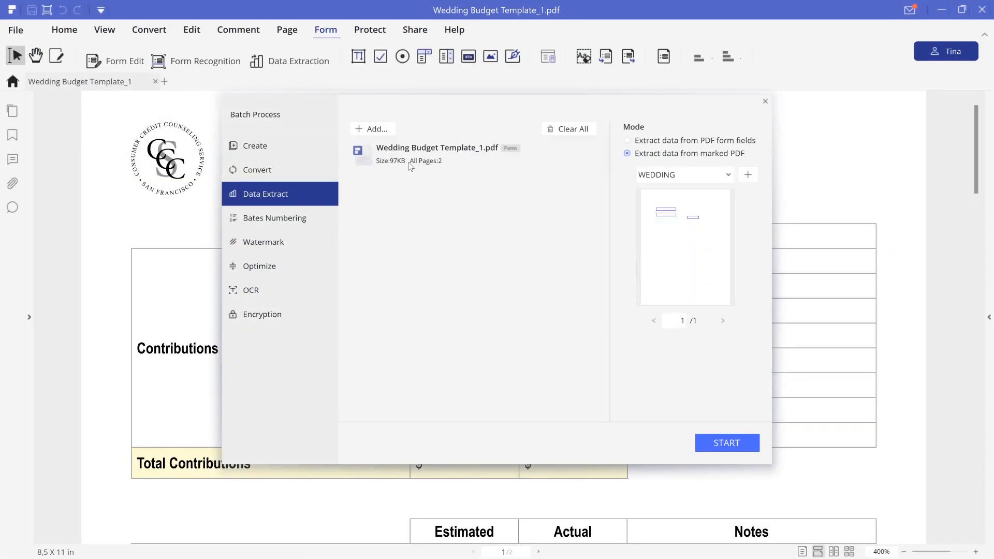
Step: Batch-extract three Wedding Budget Template copies and open the resulting DataExtract.csv in OpenOffice Calc
click(373, 128)
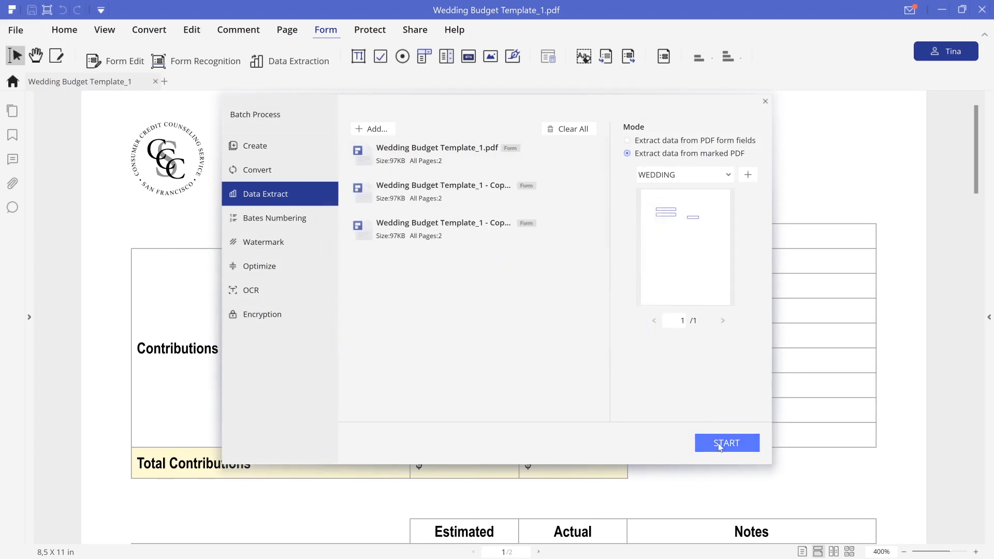
click(727, 443)
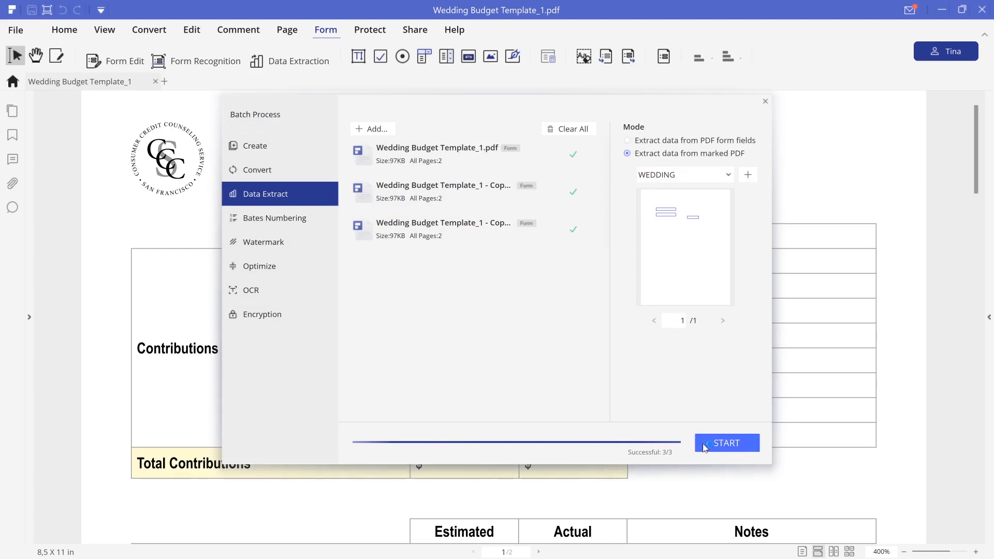
click(727, 443)
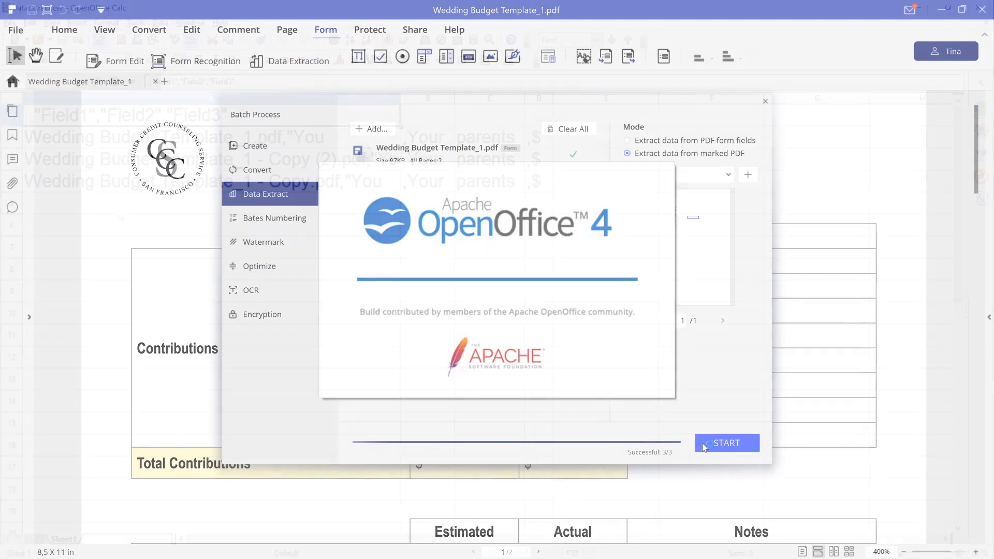
click(726, 443)
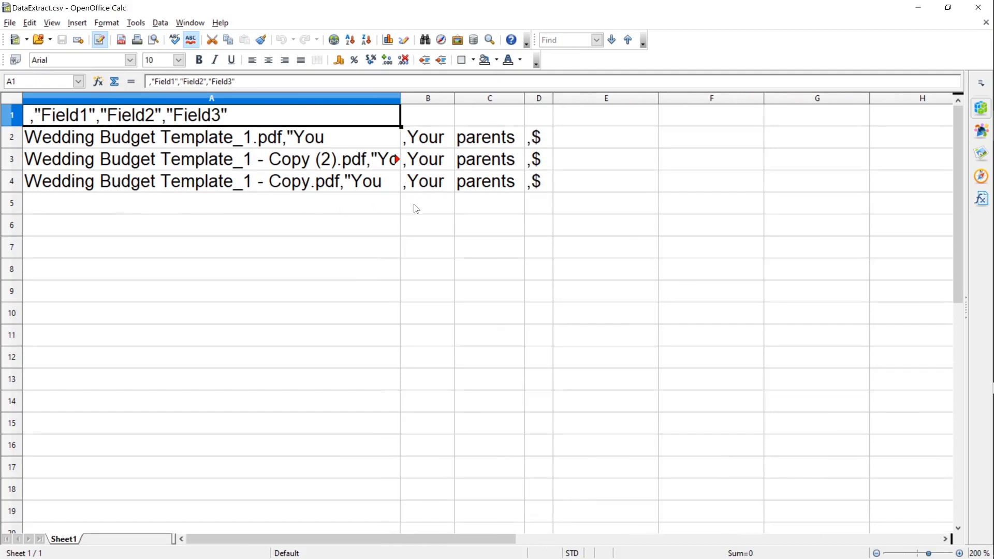